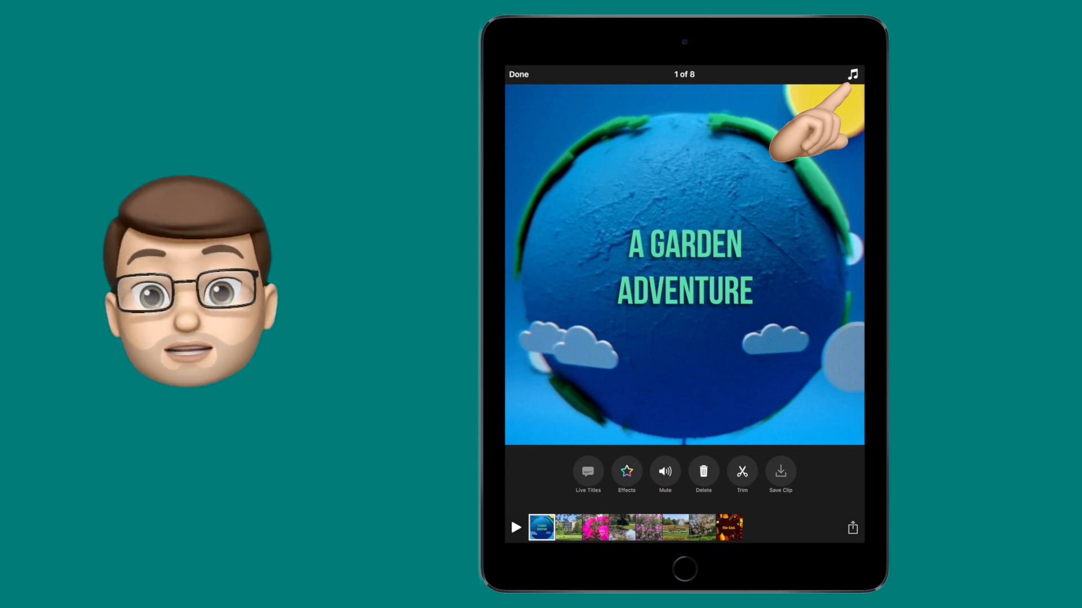
Step: Open the music settings for the eight-clip 'A Garden Adventure' project
left_click(852, 75)
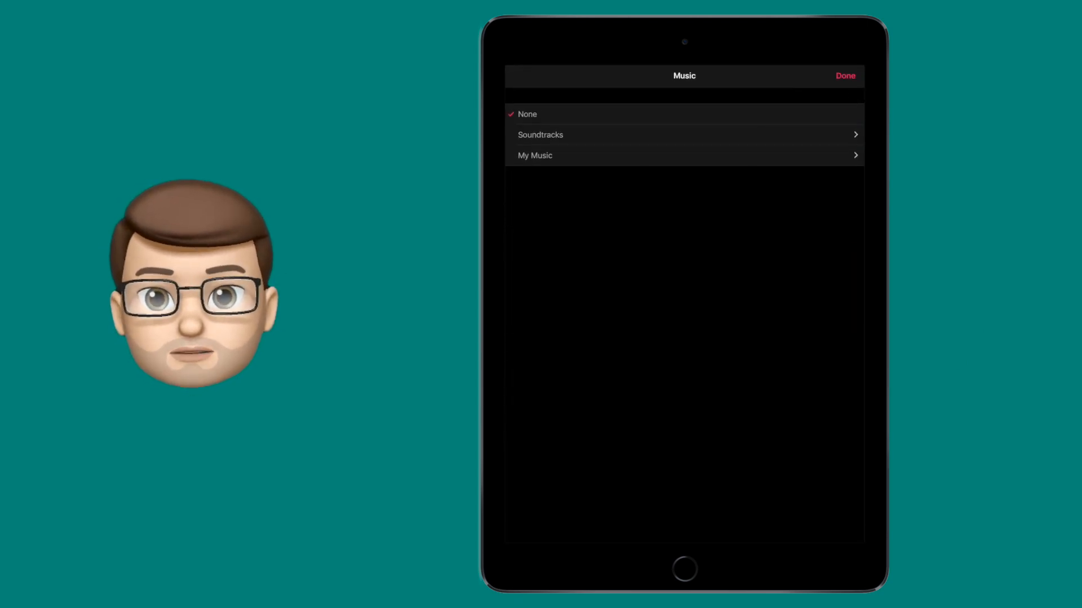
Step: Choose 'So Young At Heart' from the built-in soundtracks and confirm it
left_click(540, 135)
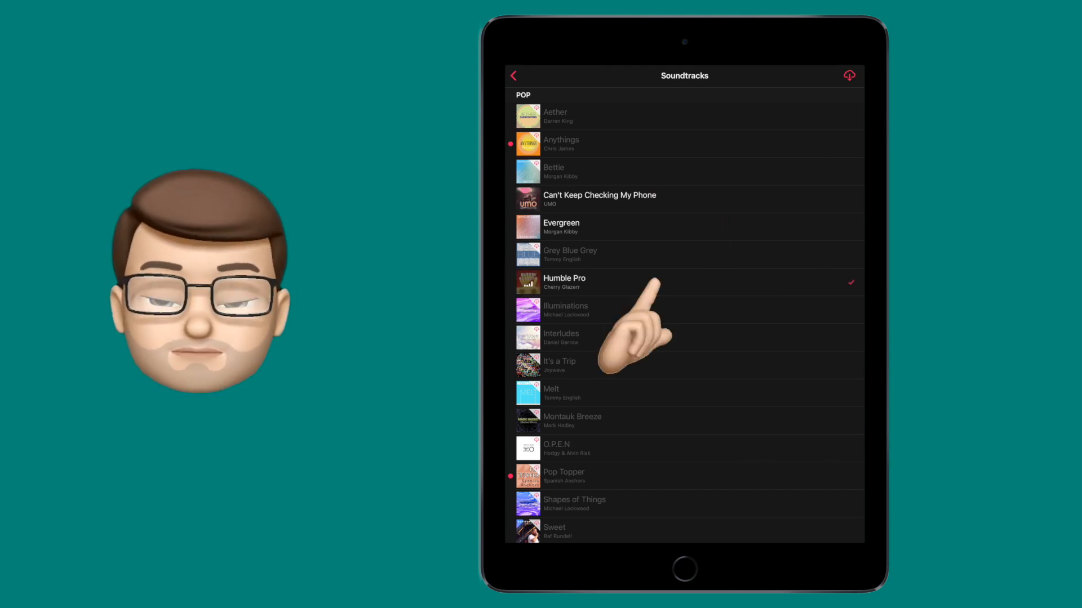
scroll("down", 3)
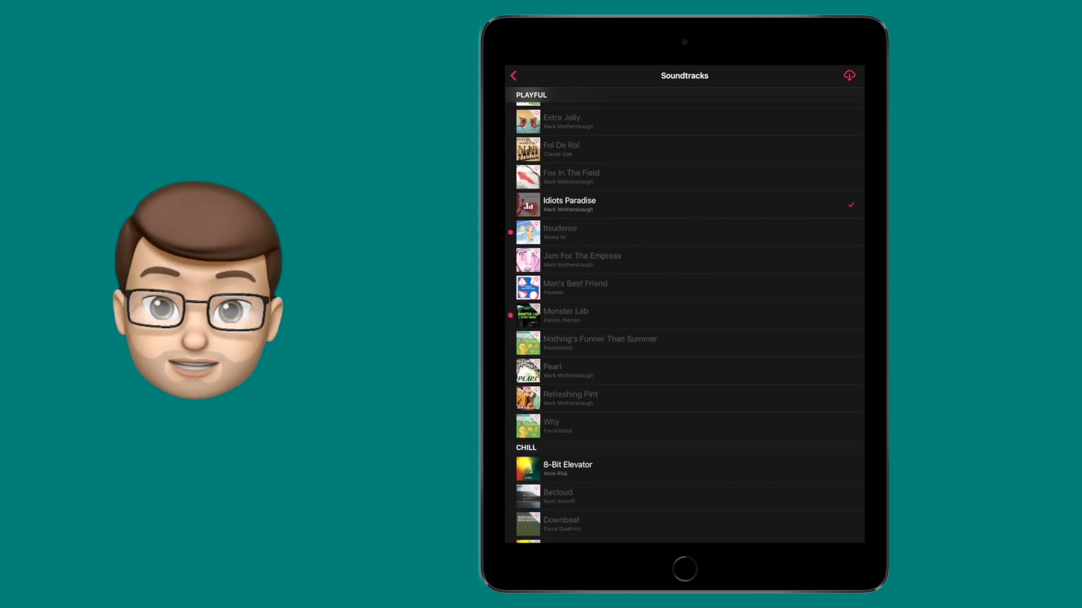
scroll("up", 3)
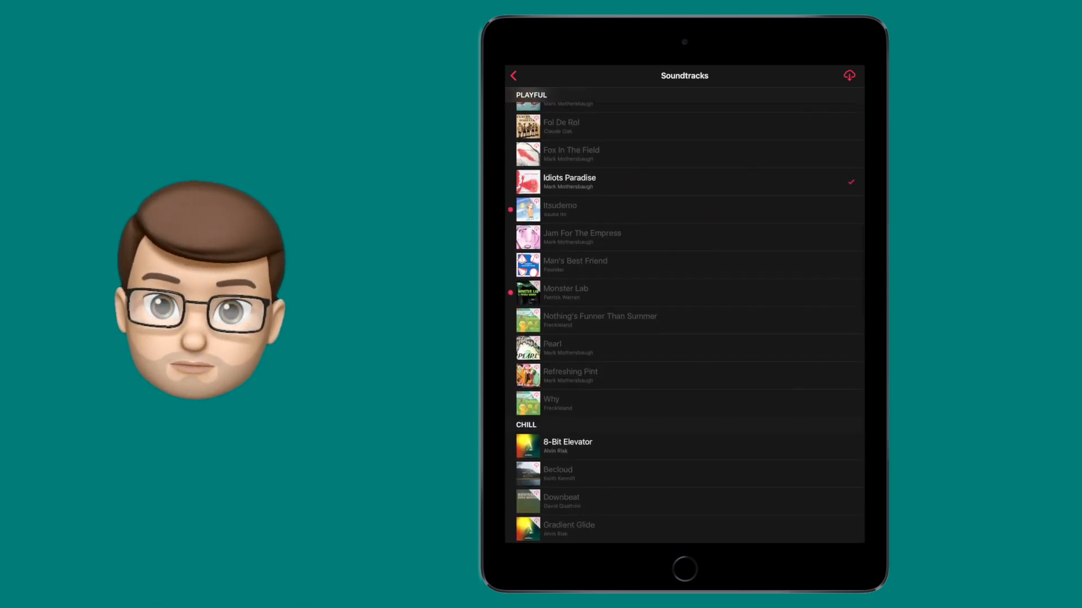
scroll("down", 3)
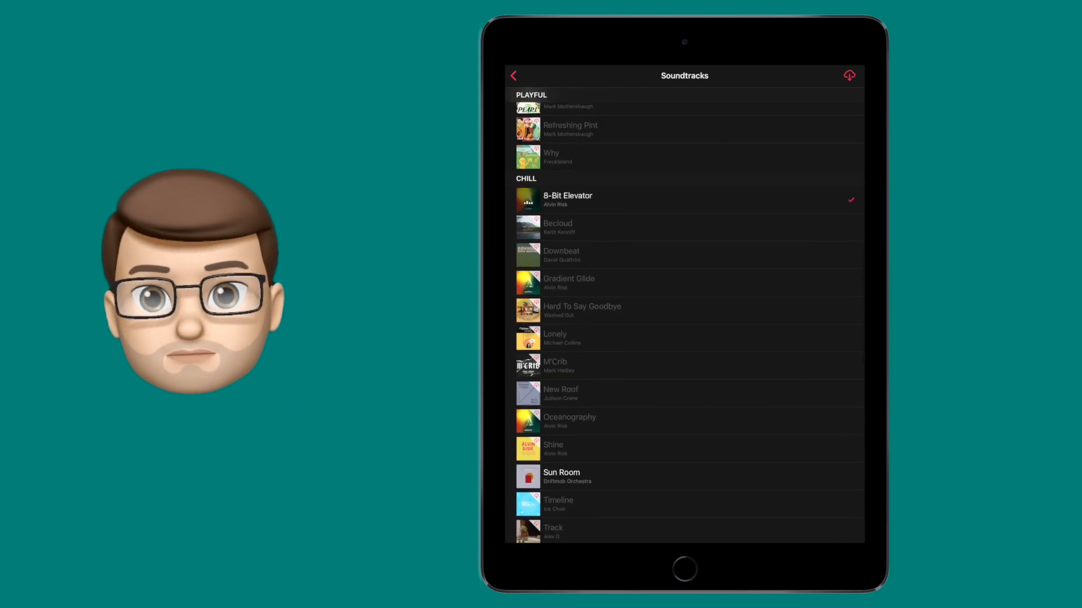
scroll("up", 3)
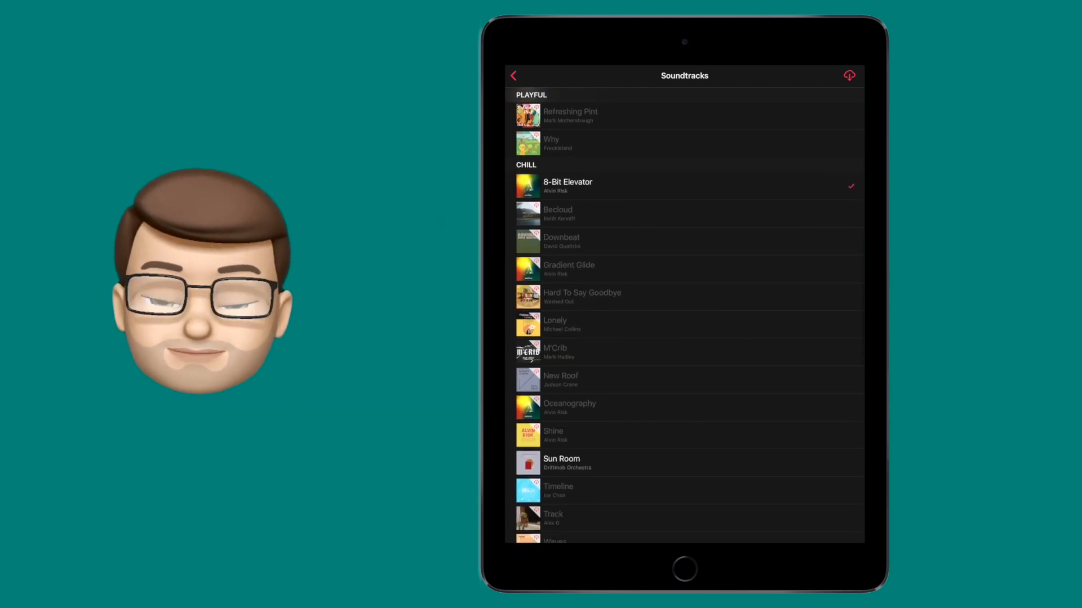
scroll("down", 3)
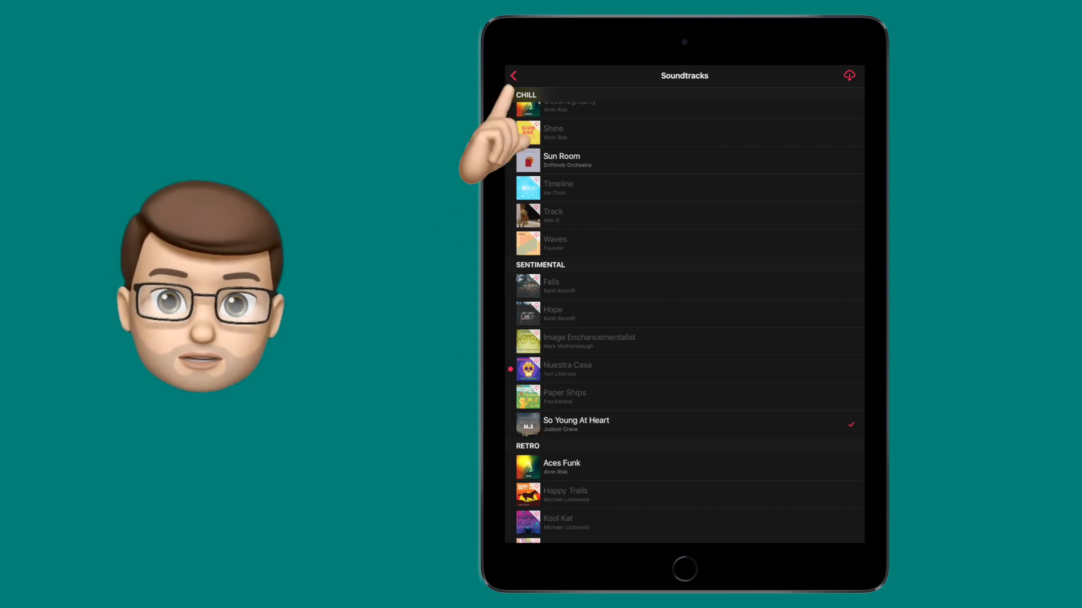
left_click(513, 75)
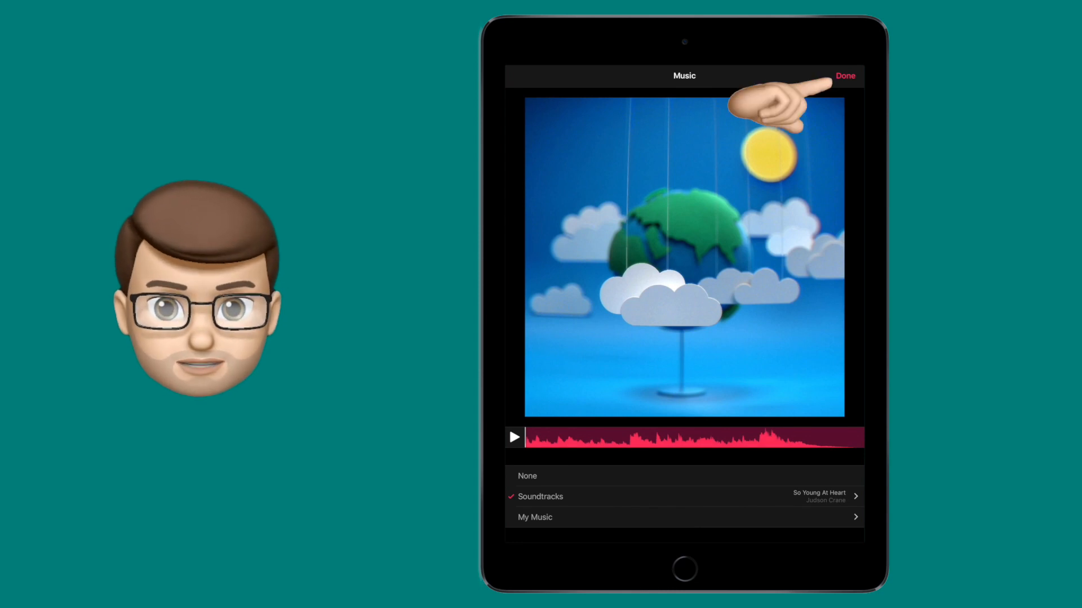
left_click(845, 75)
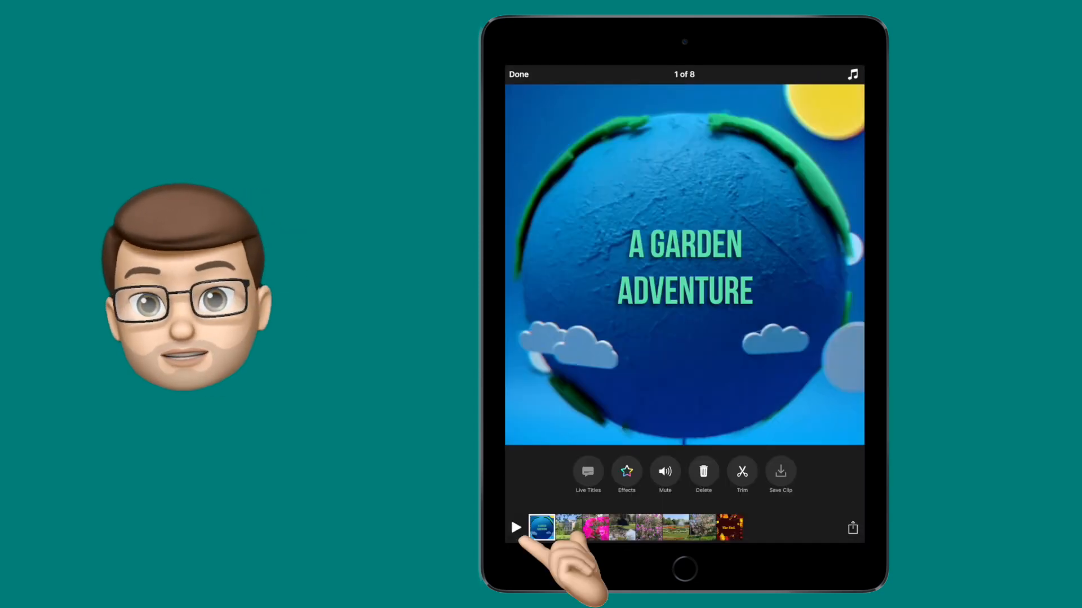
Step: Play the garden adventure video with its new soundtrack
left_click(517, 527)
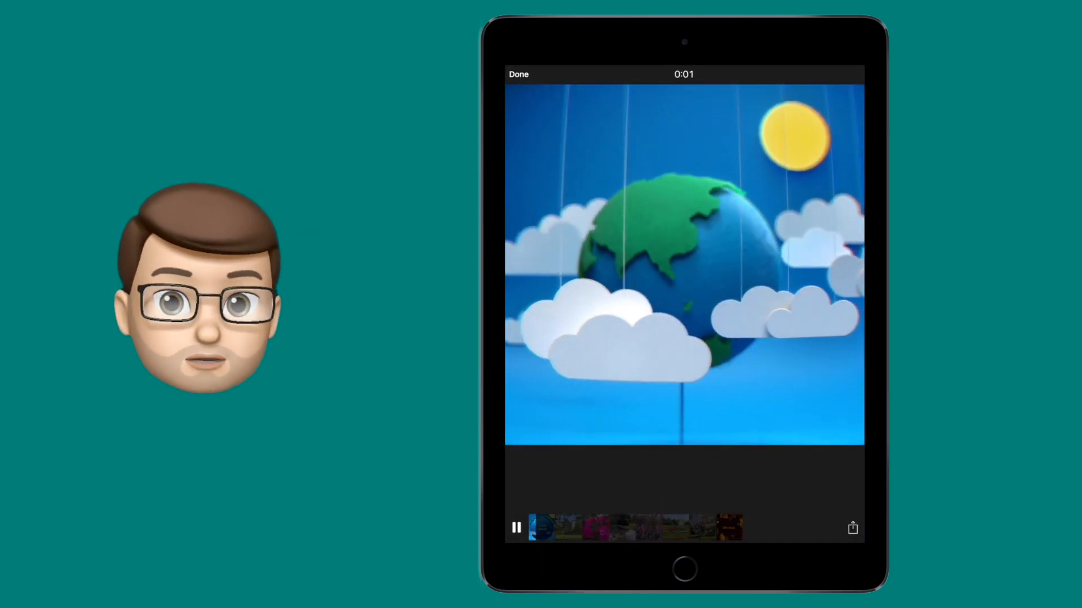